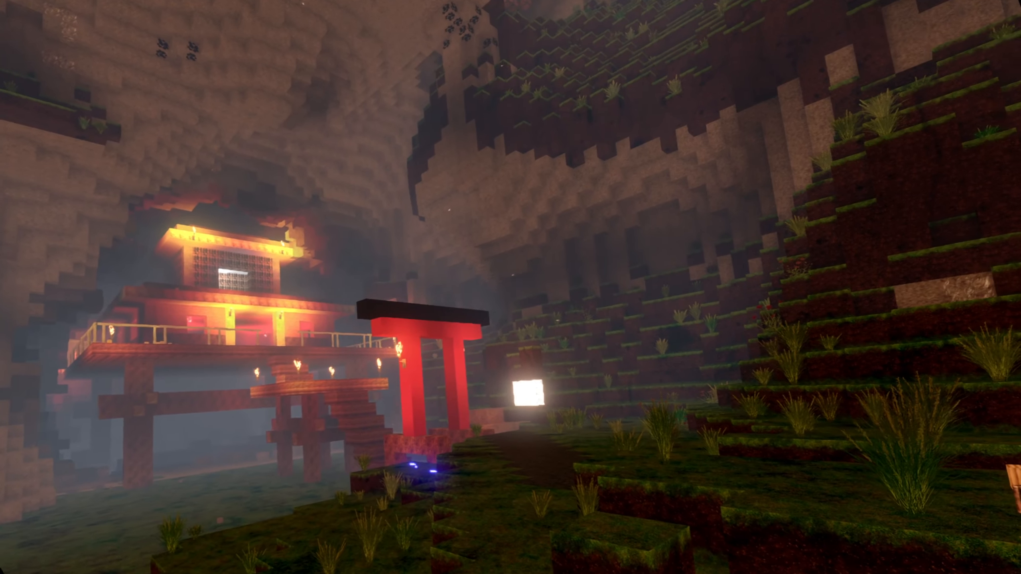
mouse_move(510, 287)
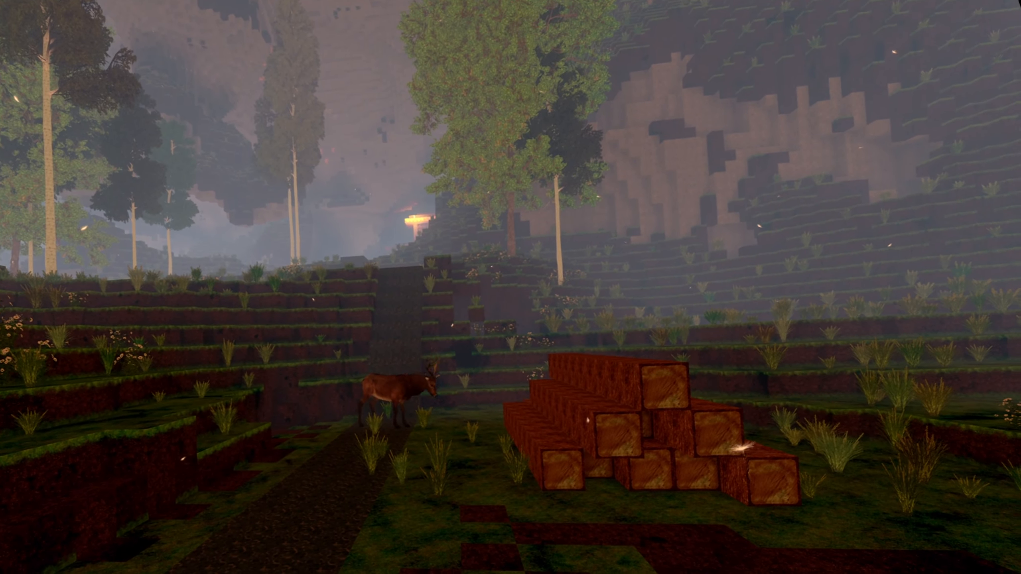
mouse_move(511, 287)
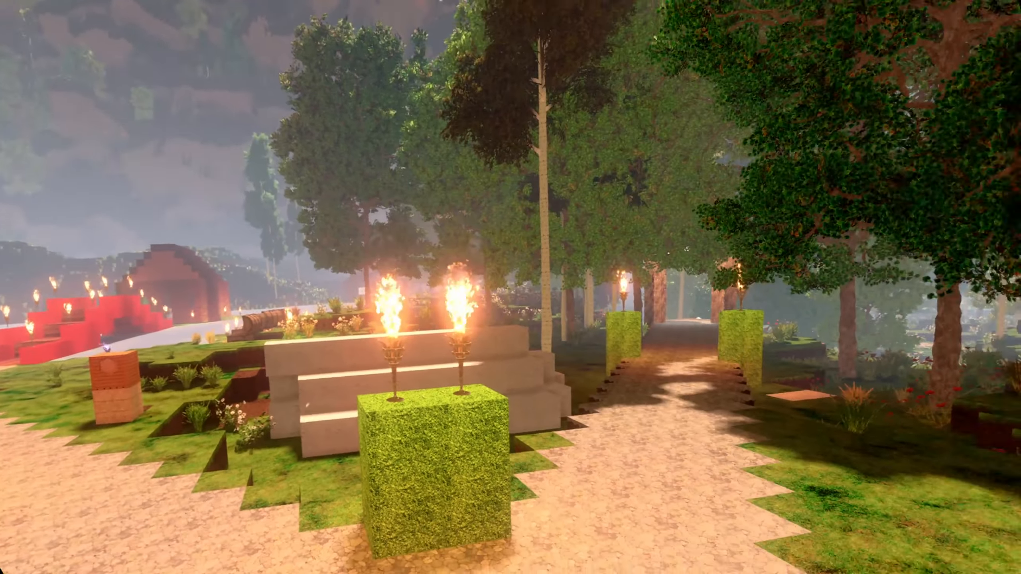
mouse_move(510, 287)
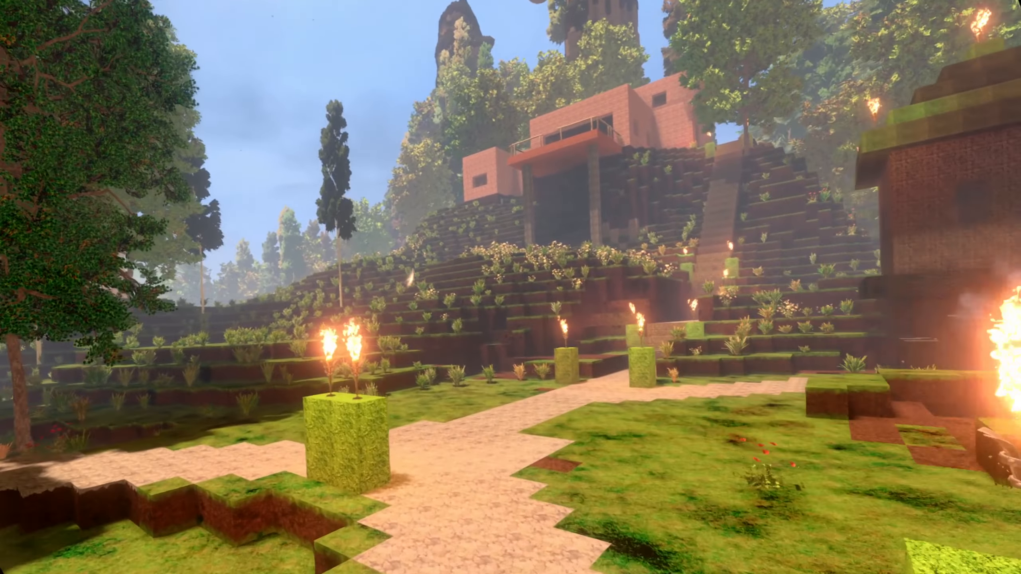
mouse_move(511, 287)
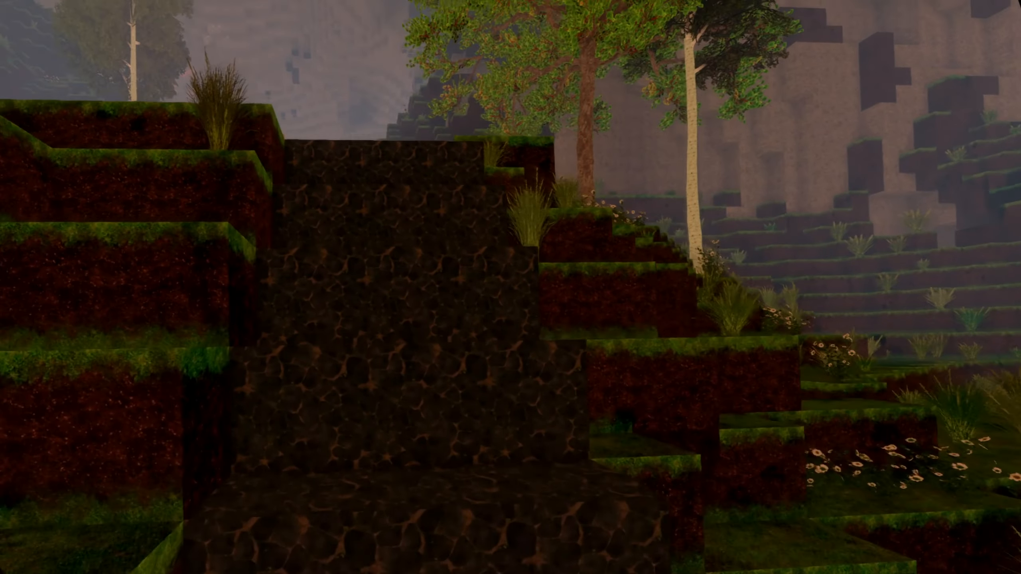
mouse_move(510, 288)
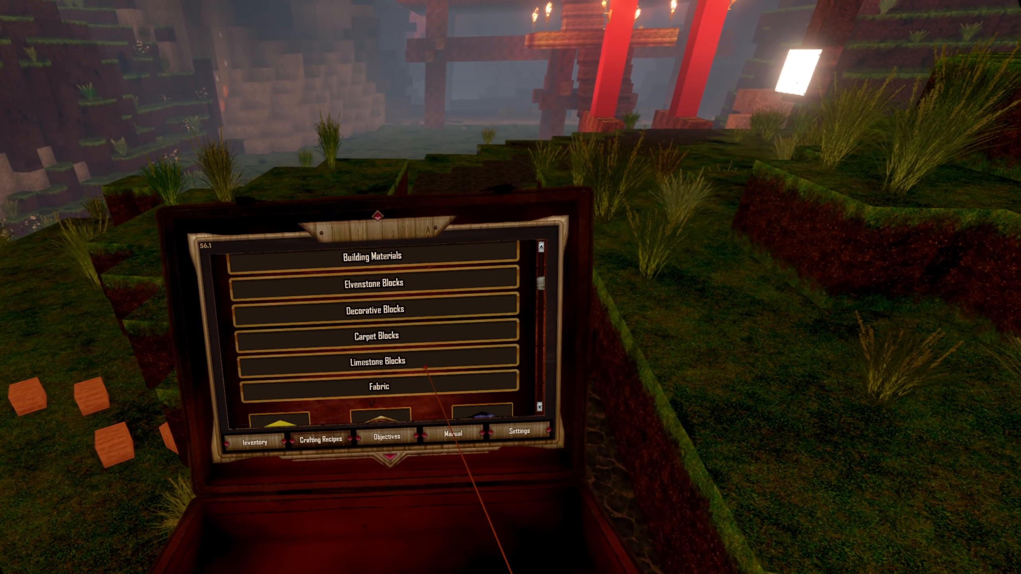
Bring up the Crafting Recipes categories like Building Materials and Fabric in the chest menu
click(373, 256)
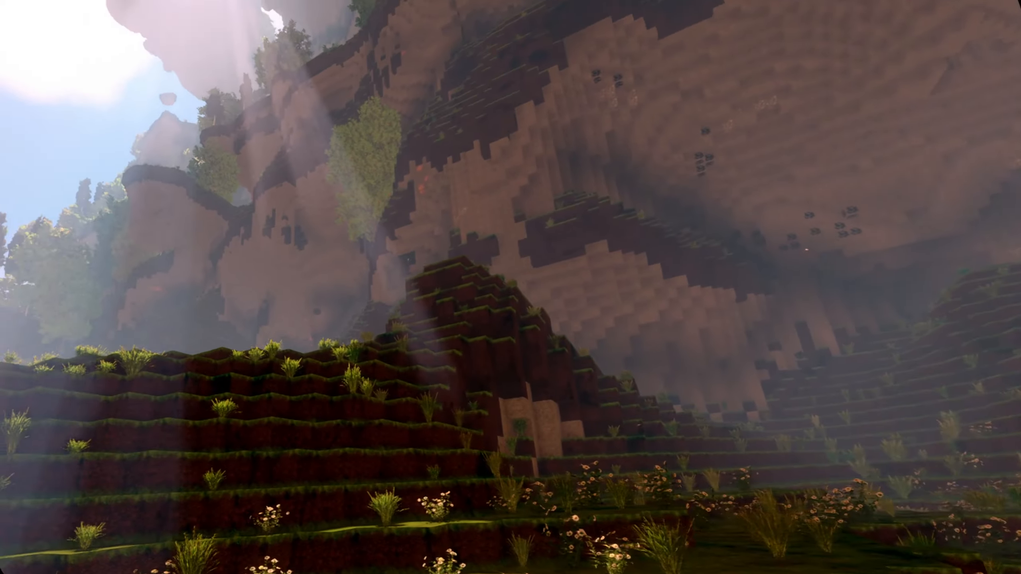
mouse_move(510, 287)
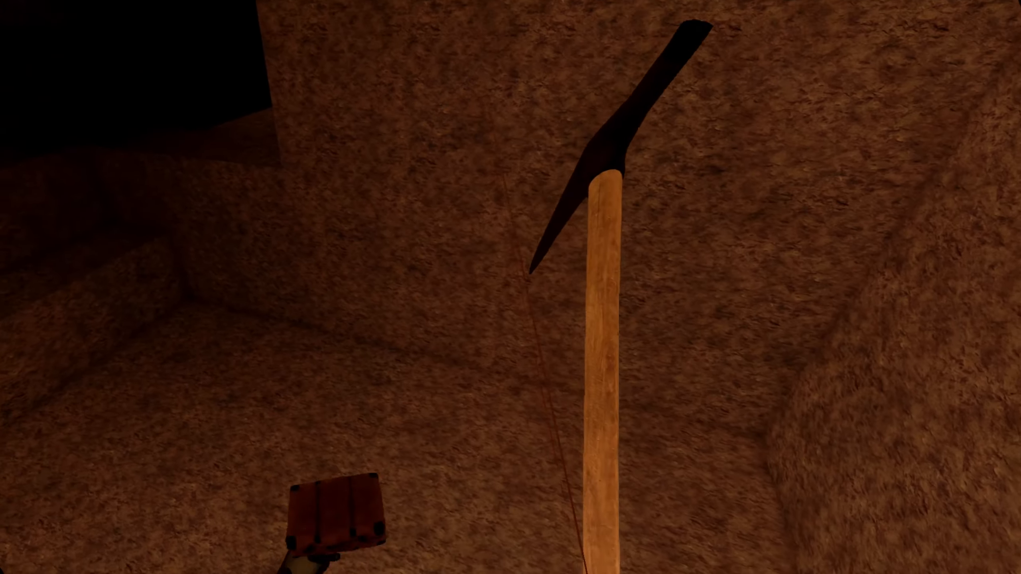
Break the dirt blocks beside the wooden pole with the pickaxe, dropping loose dirt
key(tab)
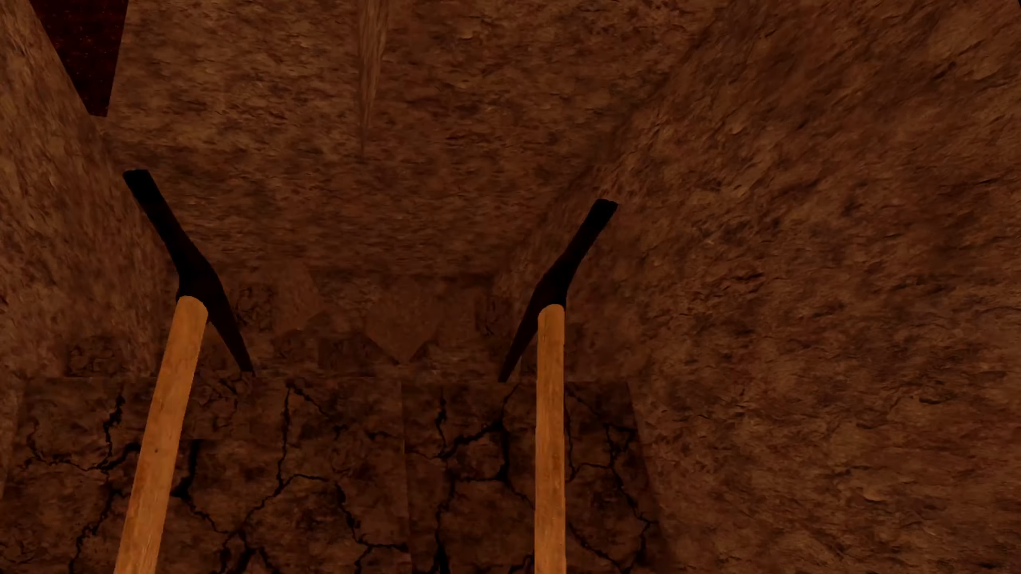
click(510, 287)
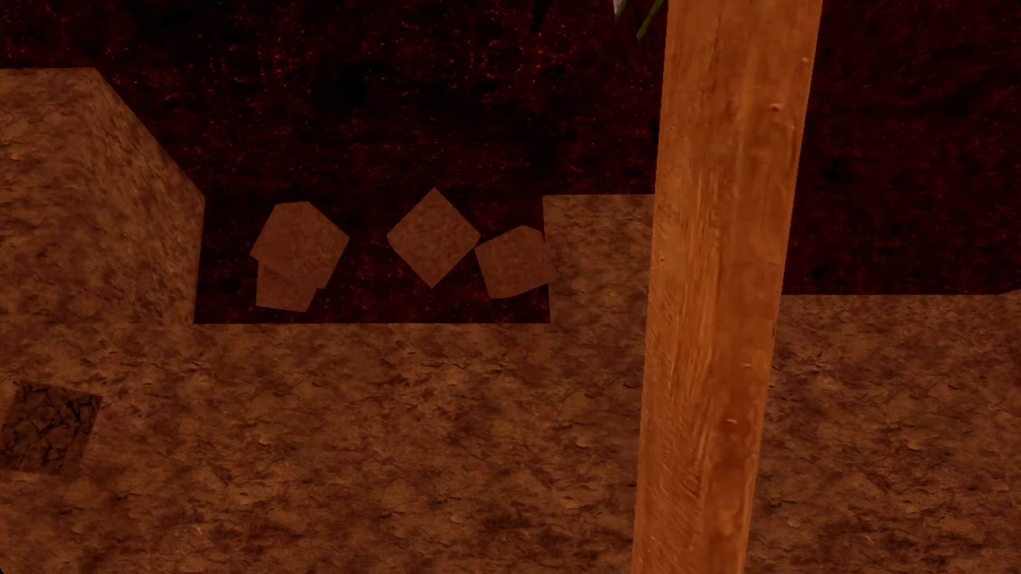
mouse_move(510, 287)
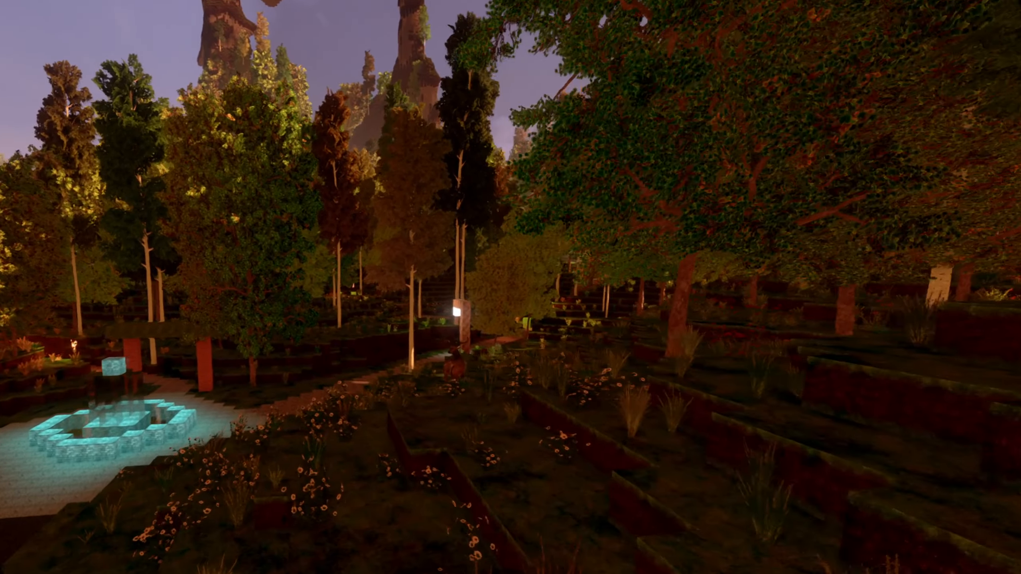
mouse_move(510, 287)
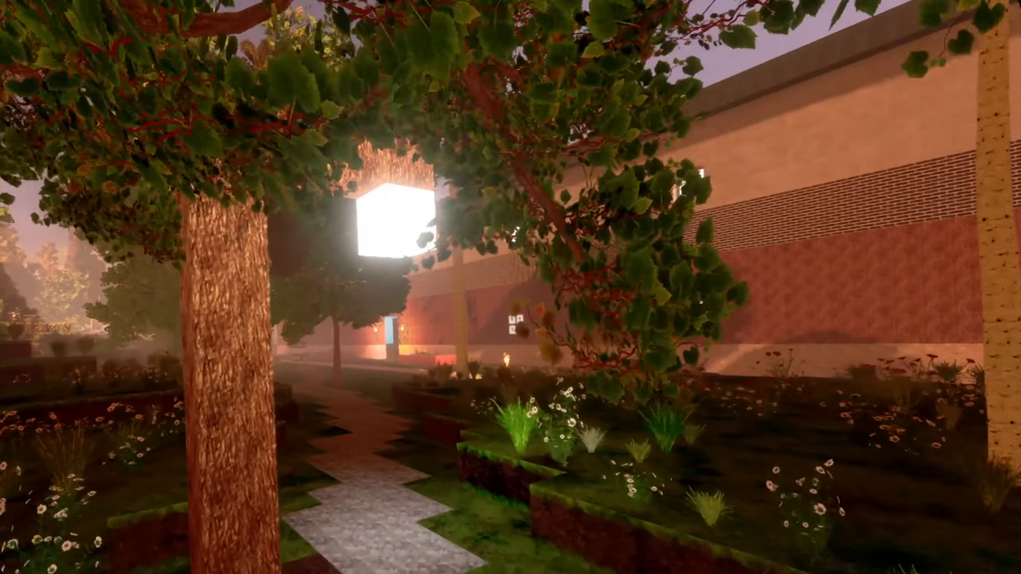
mouse_move(510, 287)
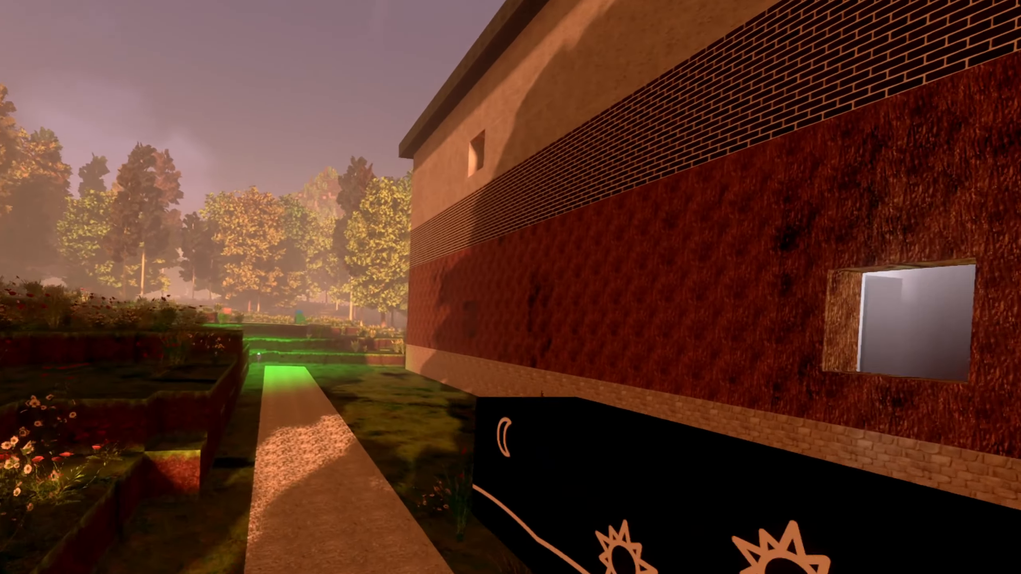
mouse_move(510, 287)
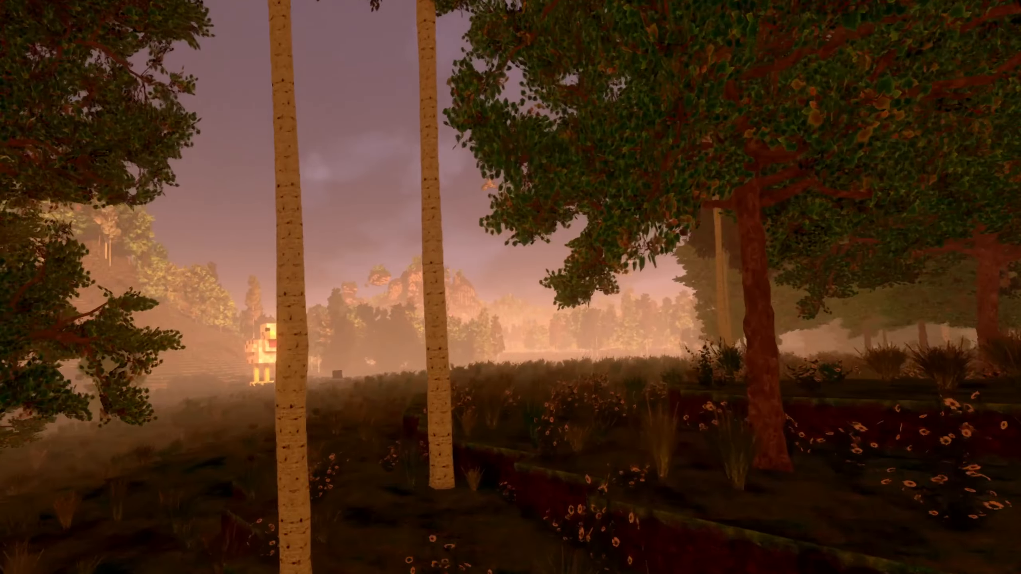
mouse_move(510, 287)
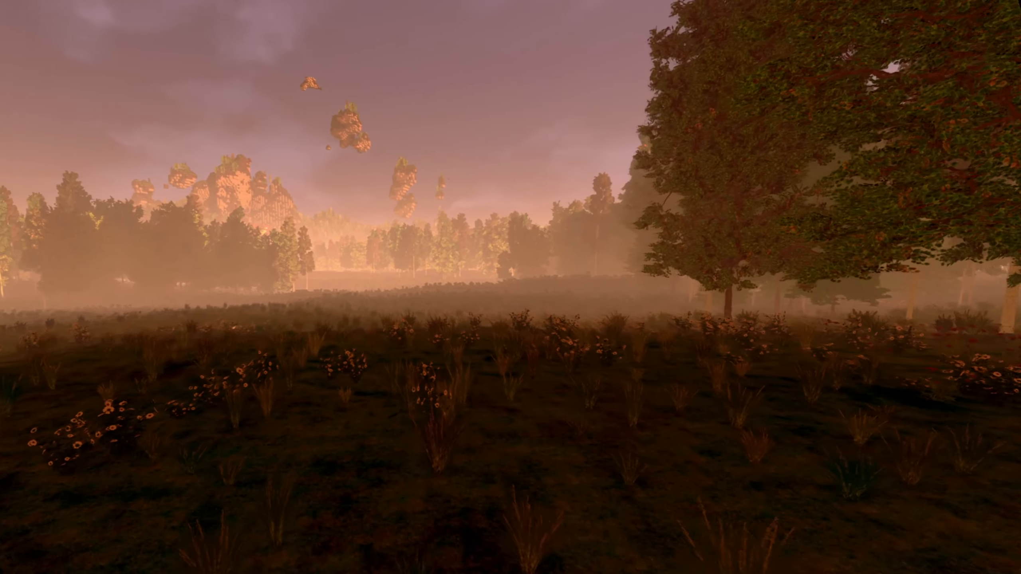
mouse_move(510, 288)
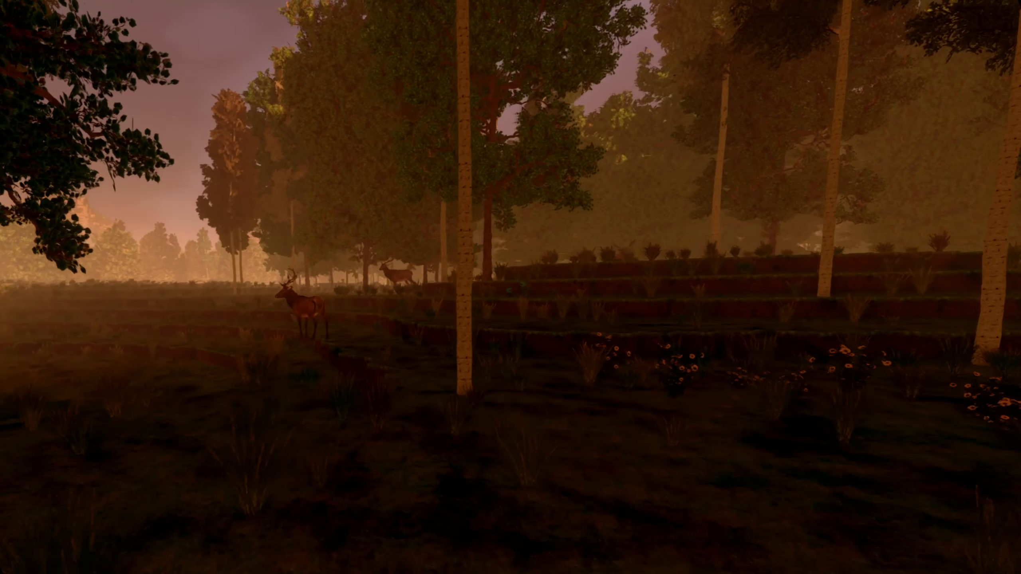
mouse_move(511, 287)
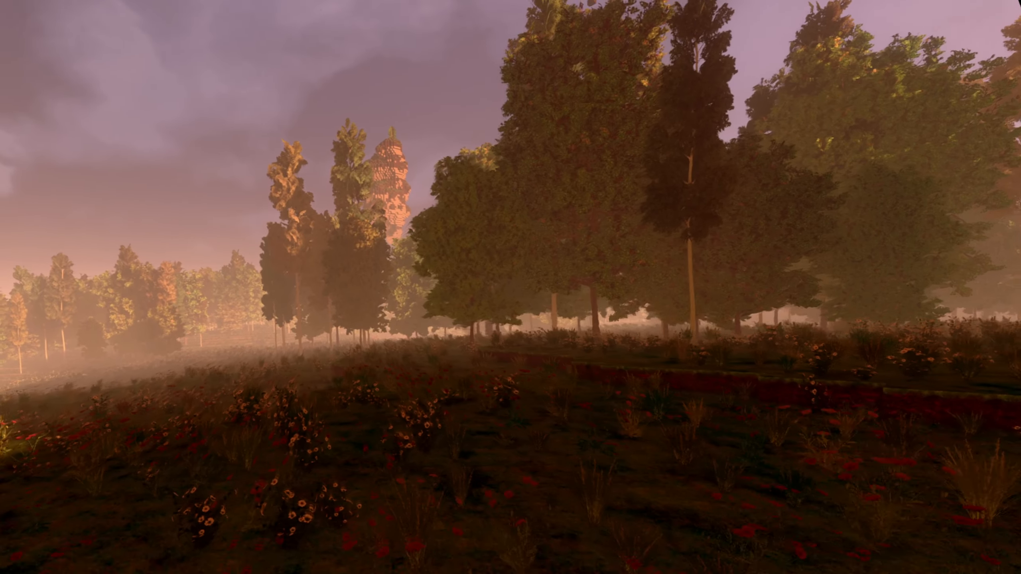
mouse_move(511, 288)
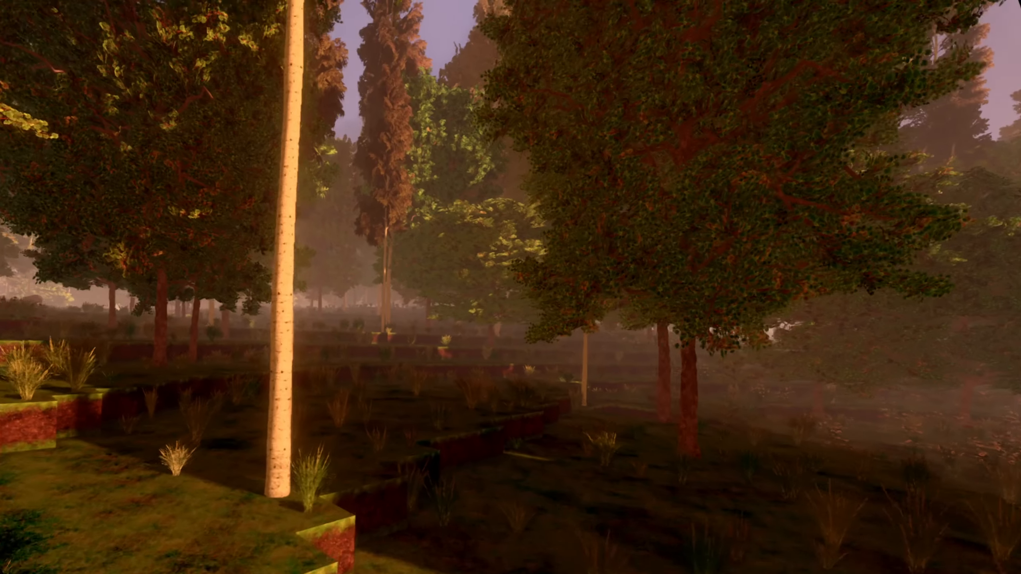
mouse_move(510, 287)
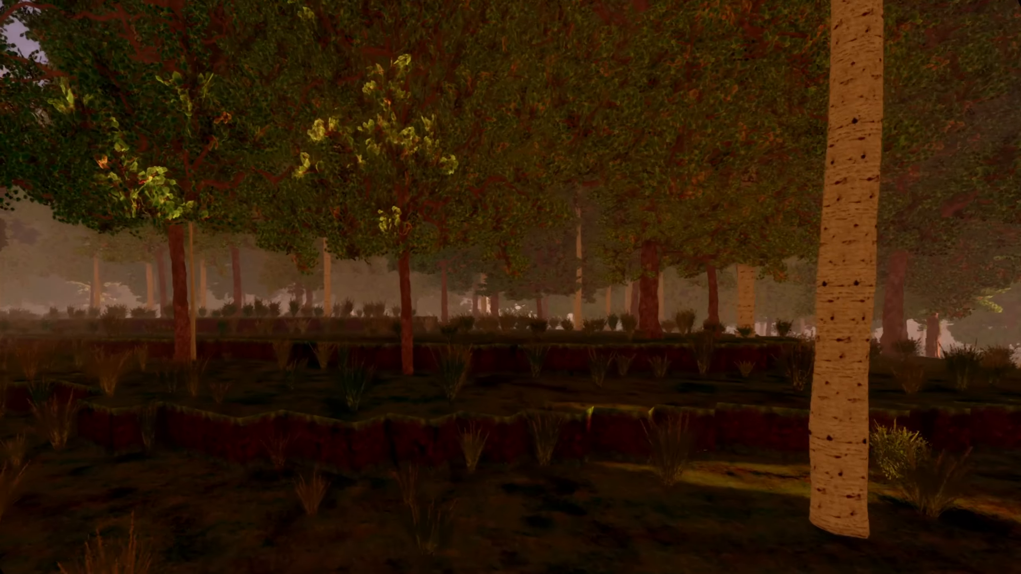
mouse_move(511, 287)
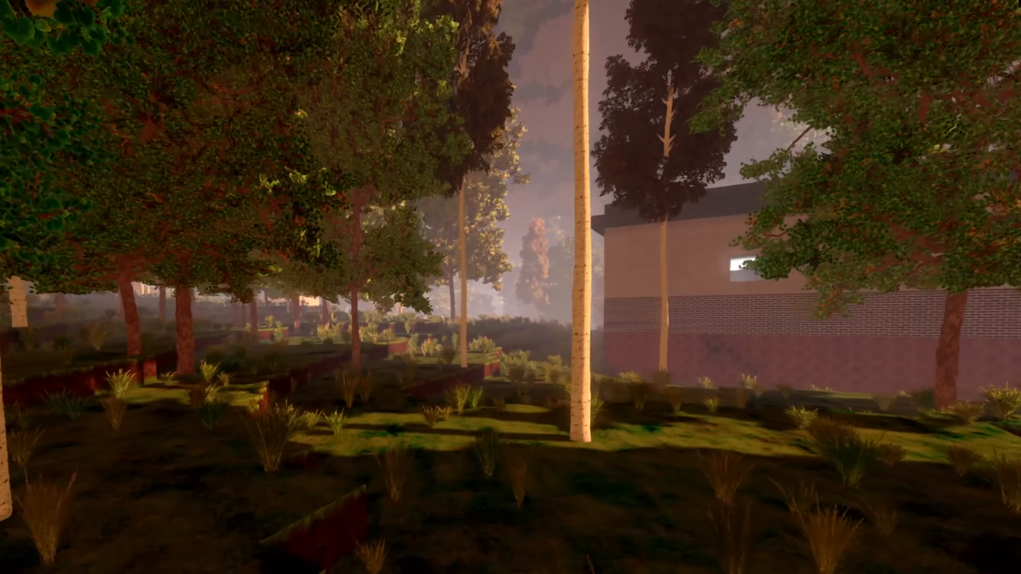
mouse_move(510, 287)
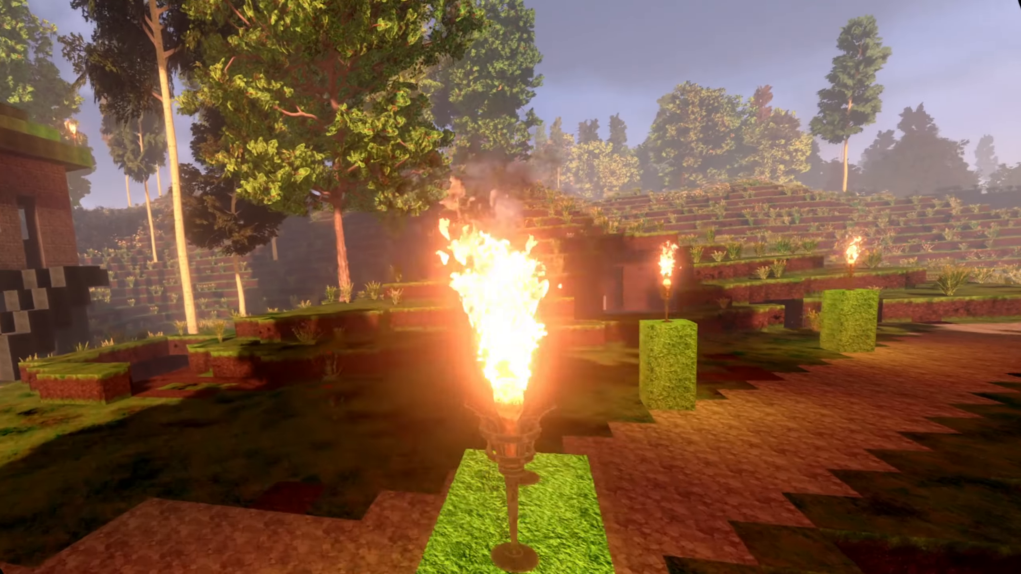
mouse_move(511, 287)
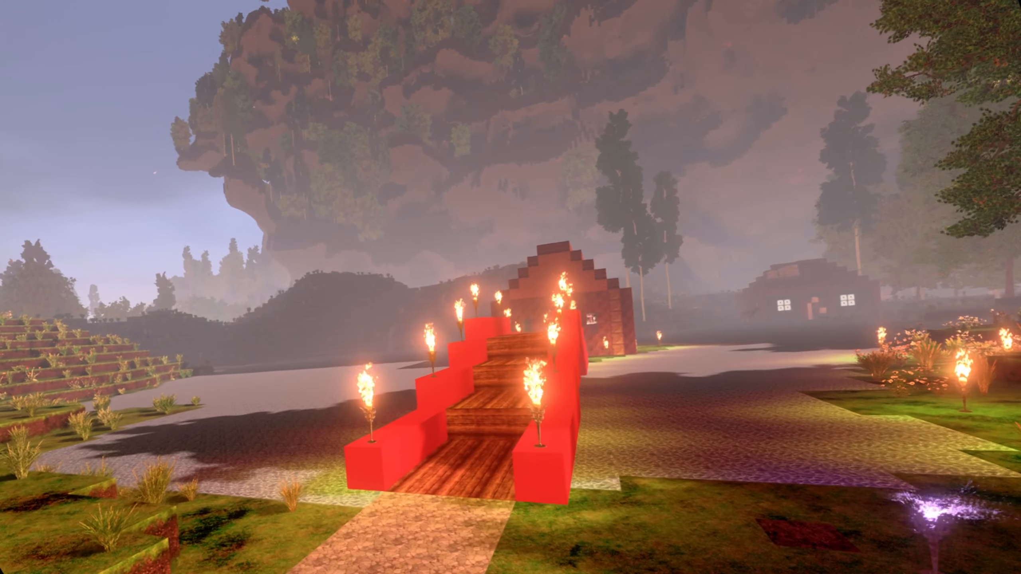
mouse_move(511, 287)
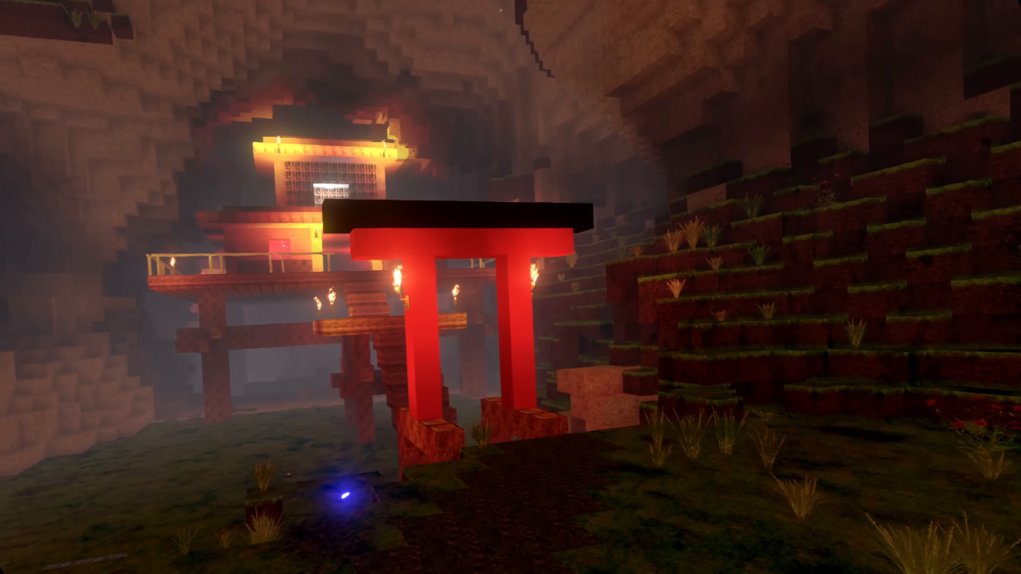
mouse_move(510, 287)
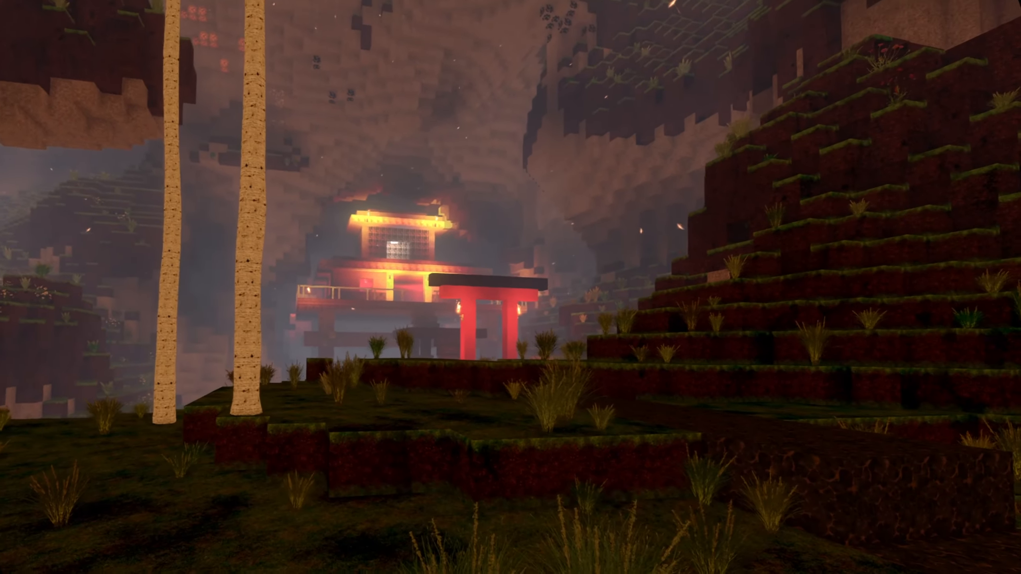
mouse_move(511, 287)
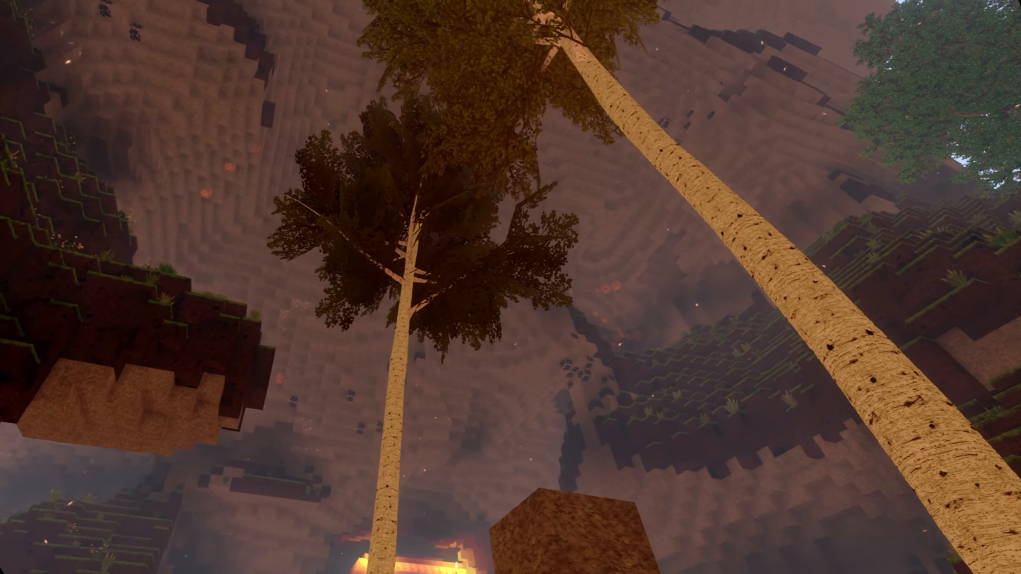
mouse_move(511, 287)
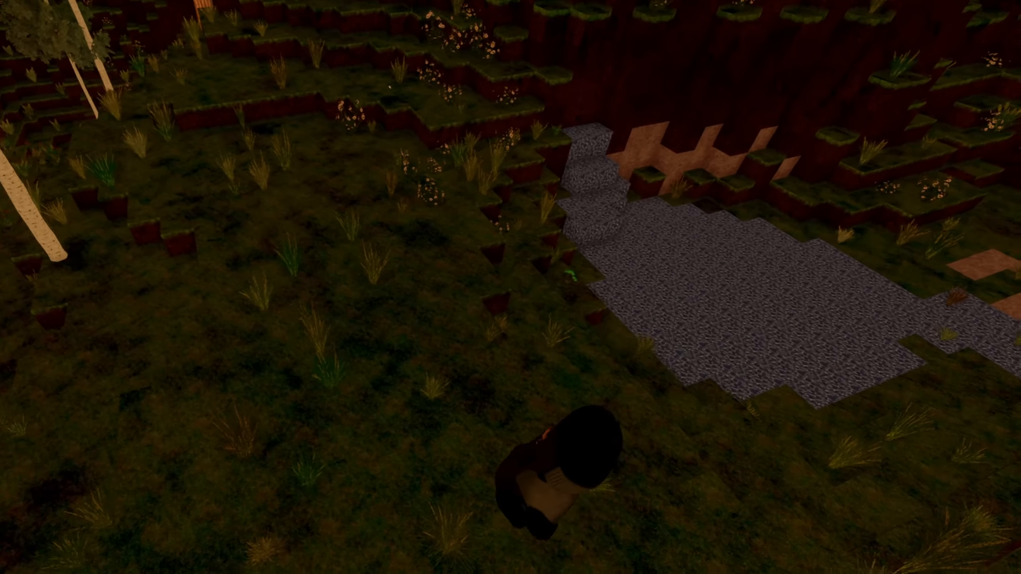
mouse_move(510, 287)
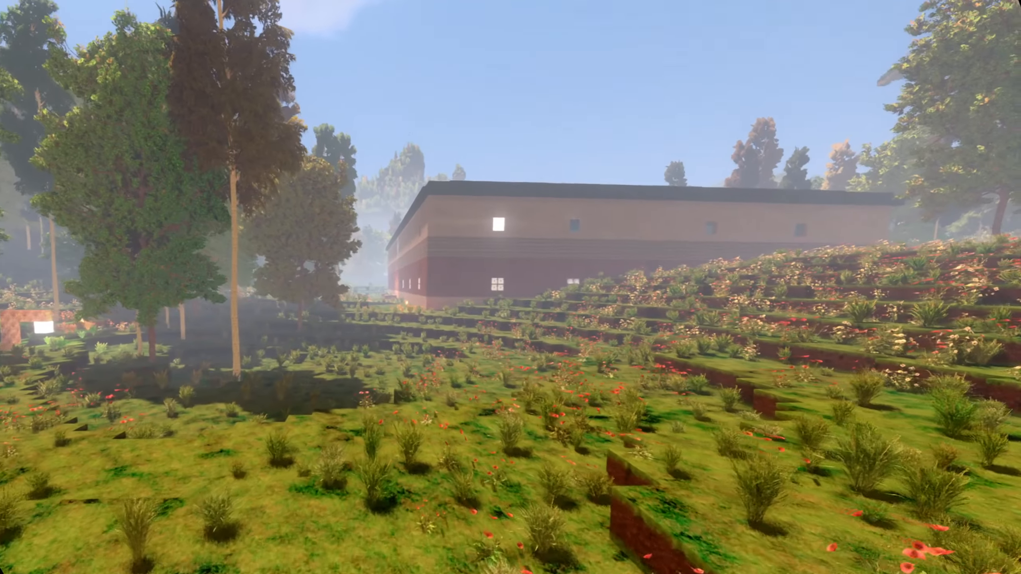
mouse_move(510, 287)
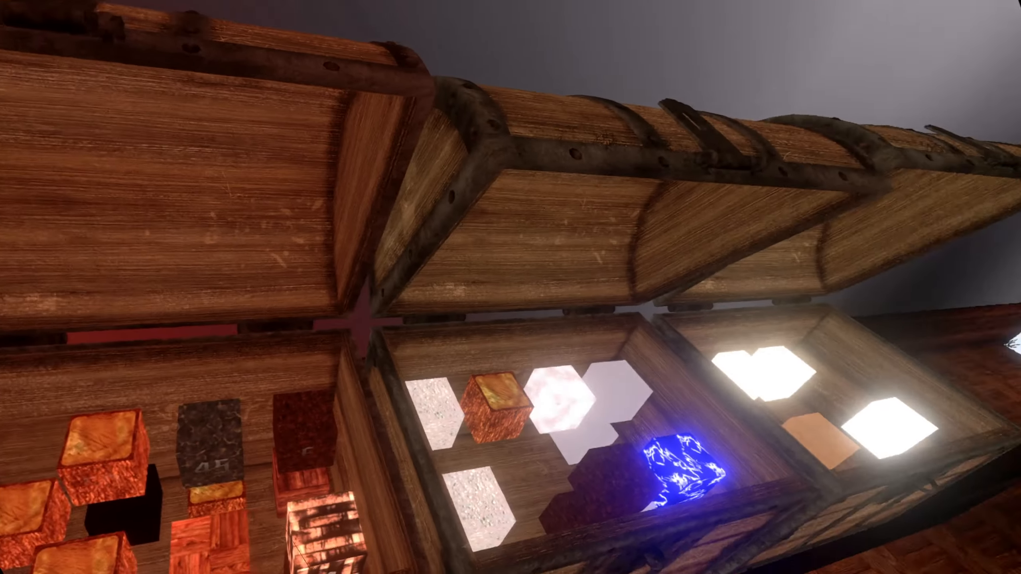
mouse_move(511, 287)
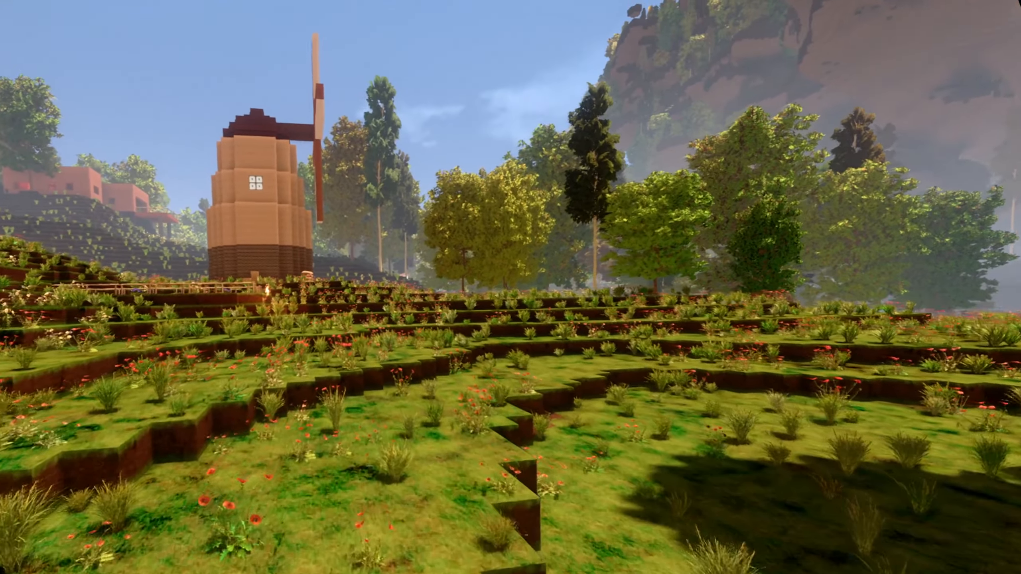
mouse_move(510, 287)
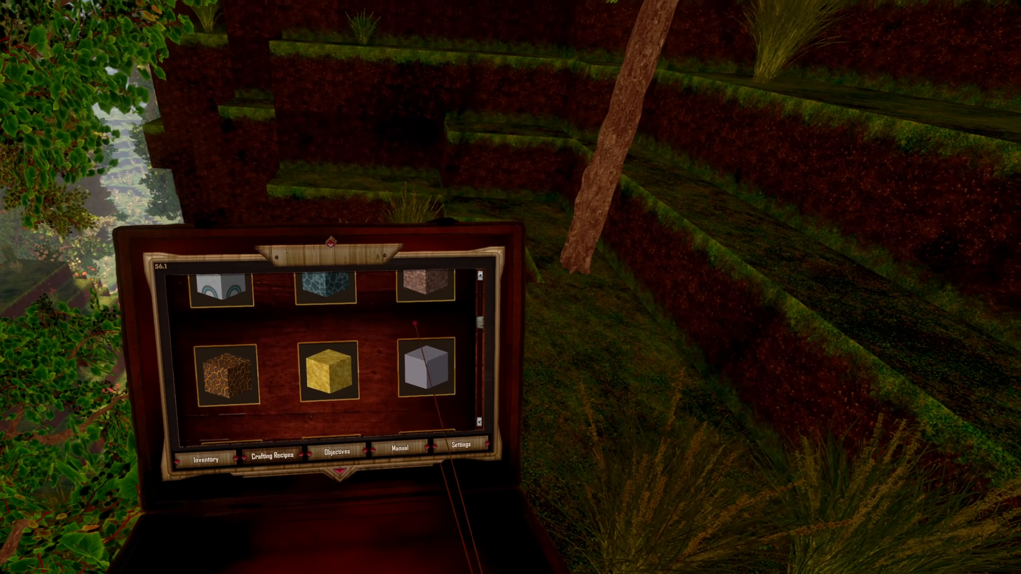
click(326, 374)
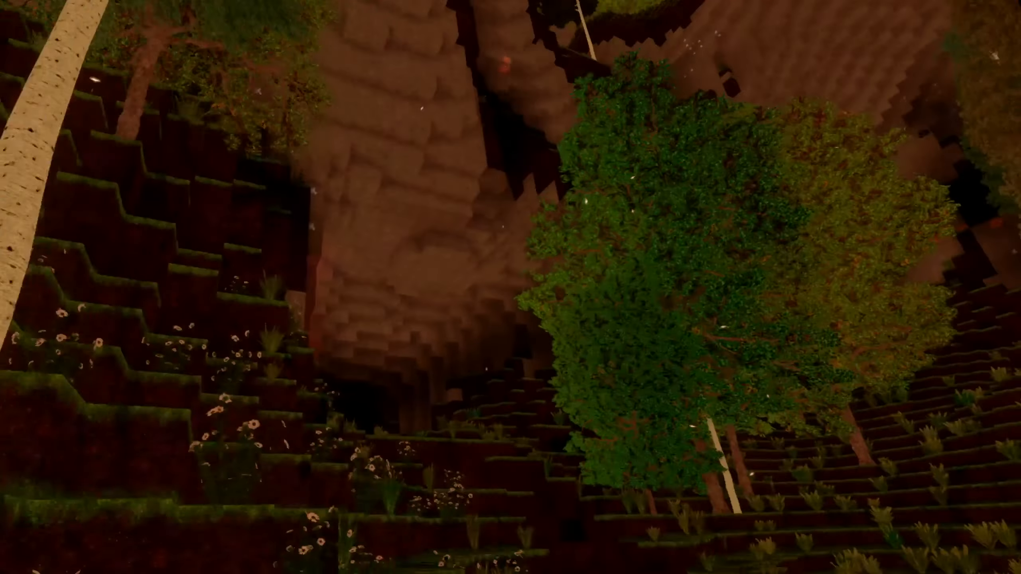
mouse_move(511, 287)
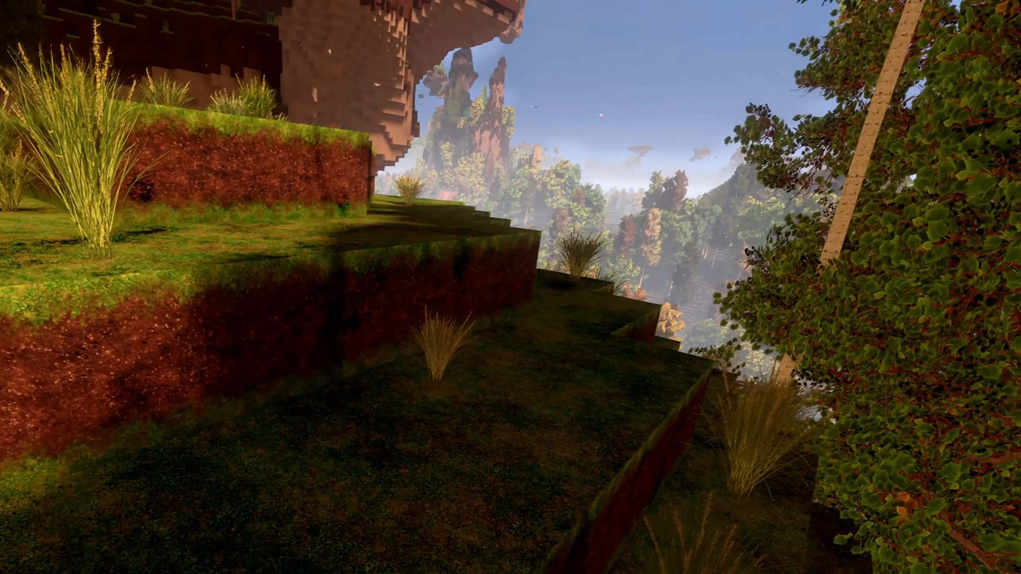
mouse_move(510, 287)
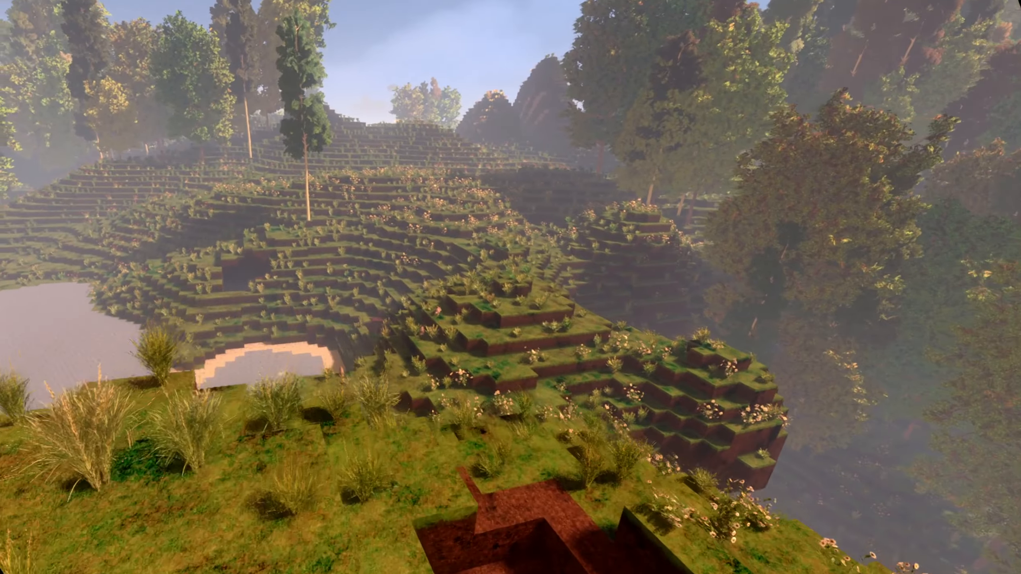
mouse_move(511, 287)
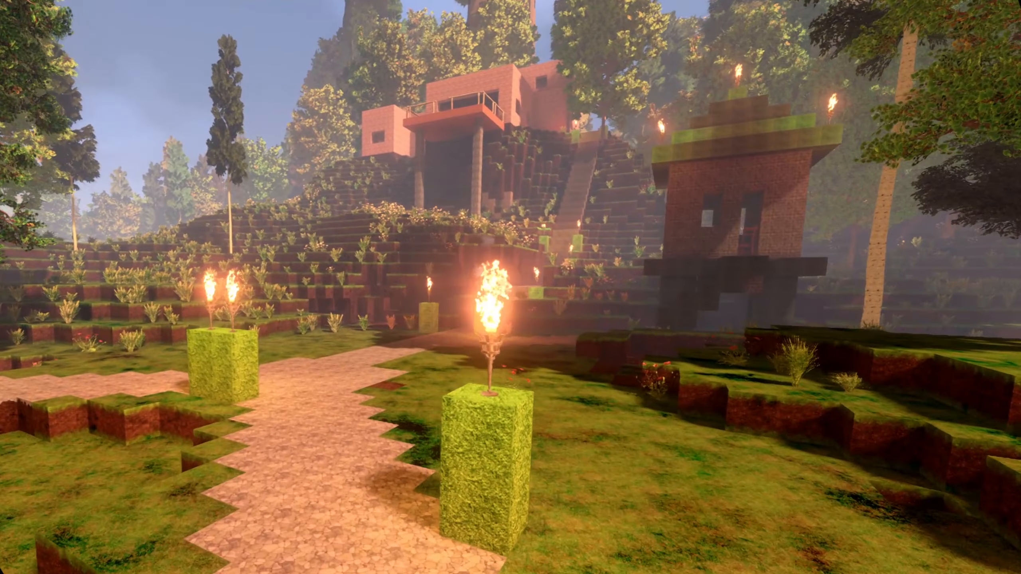
mouse_move(510, 287)
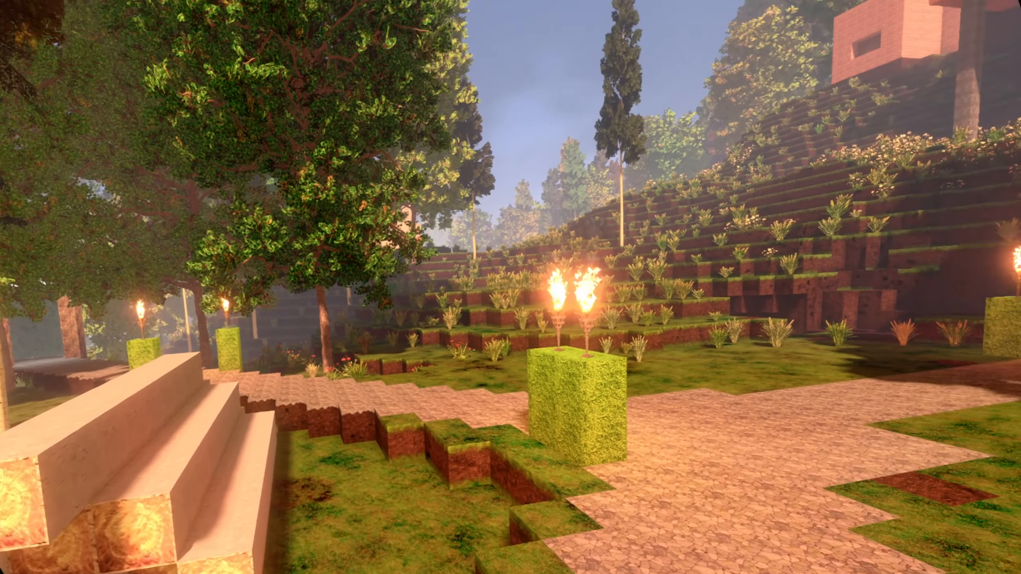
mouse_move(511, 287)
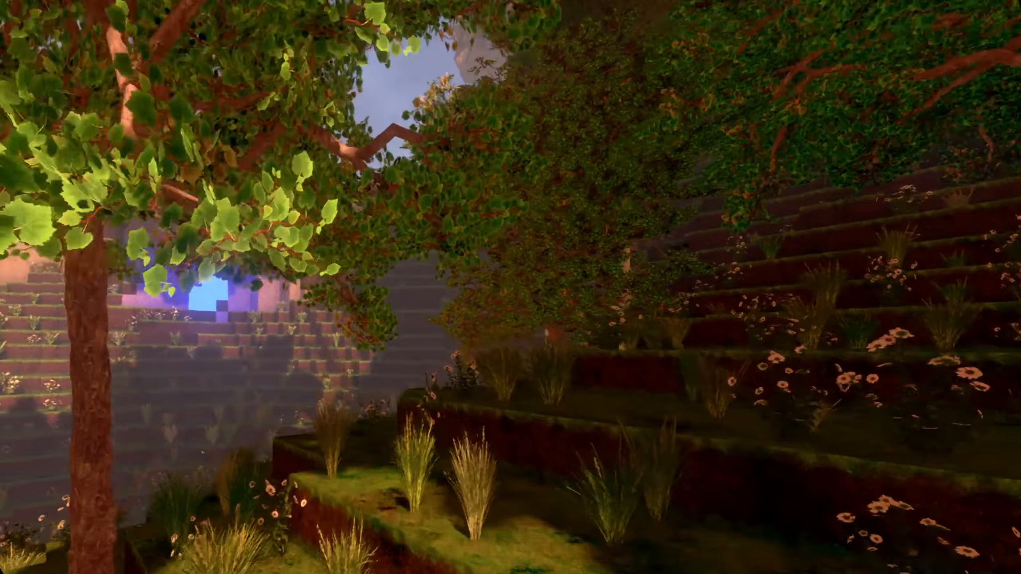
mouse_move(510, 287)
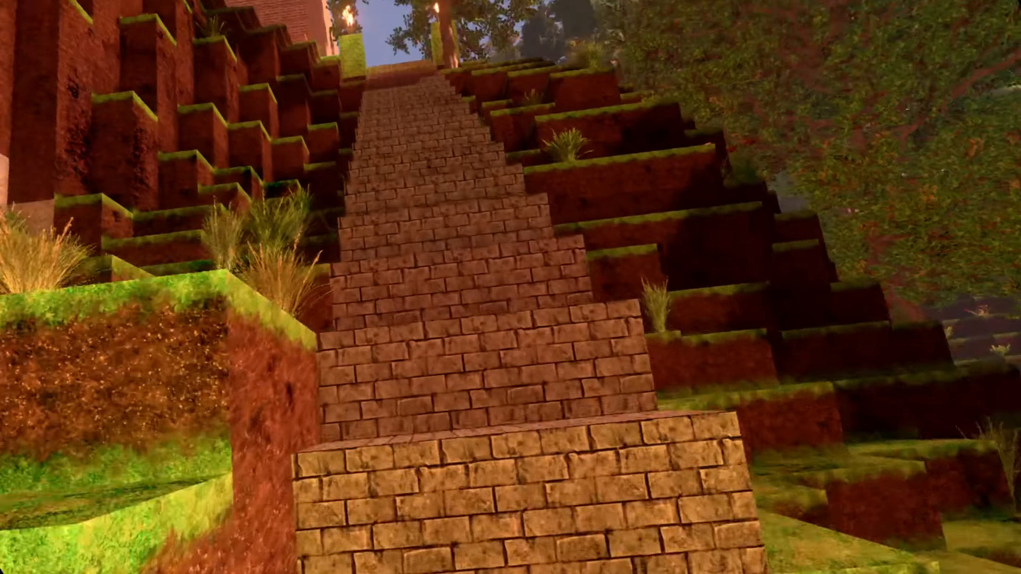
mouse_move(511, 287)
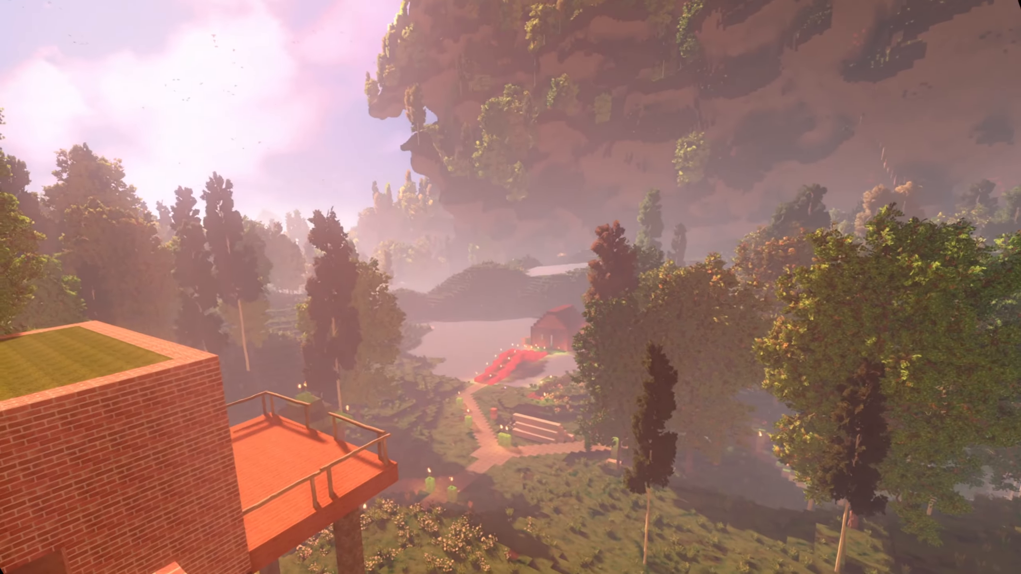
mouse_move(510, 287)
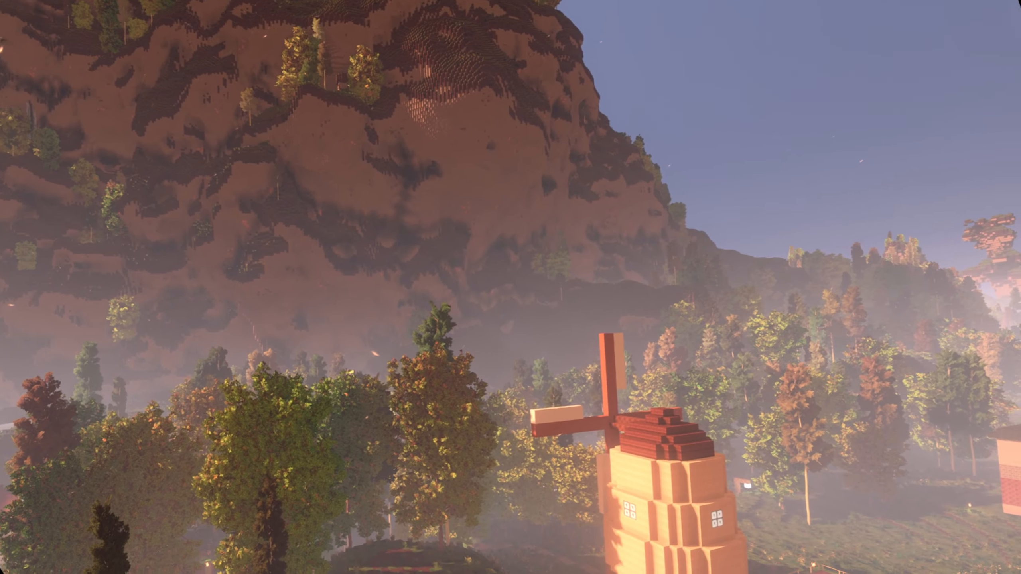
mouse_move(510, 287)
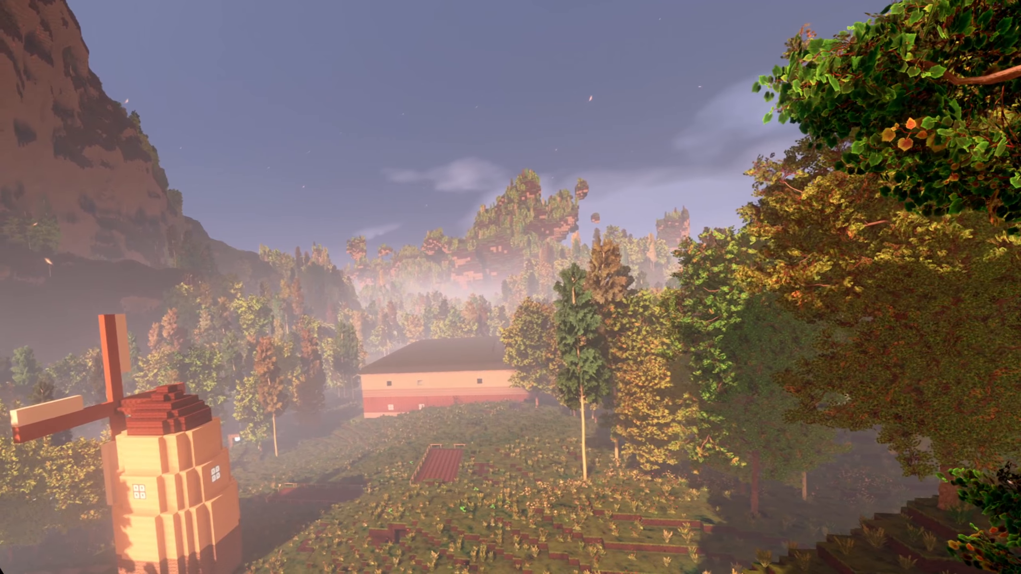
mouse_move(511, 287)
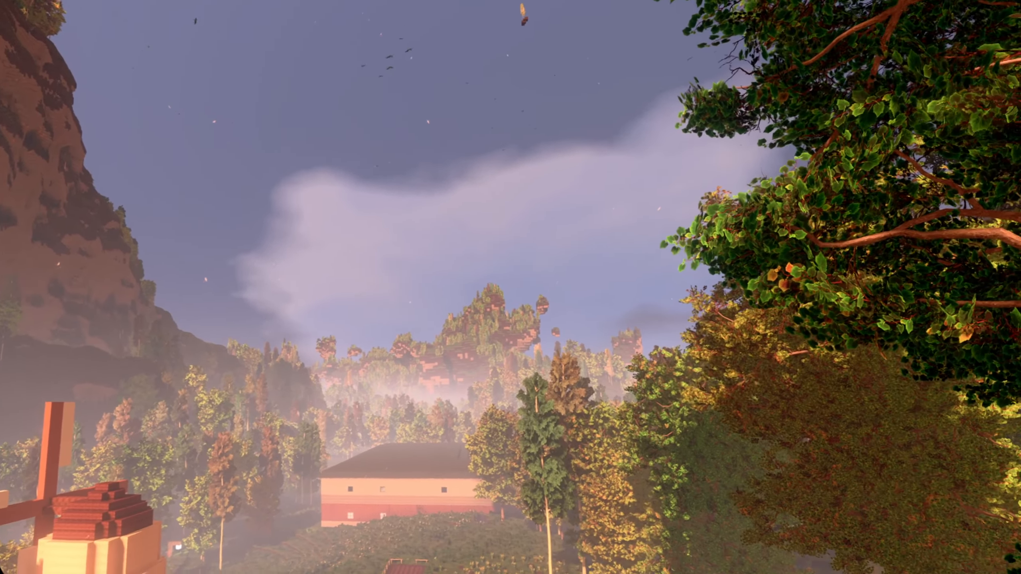
mouse_move(511, 288)
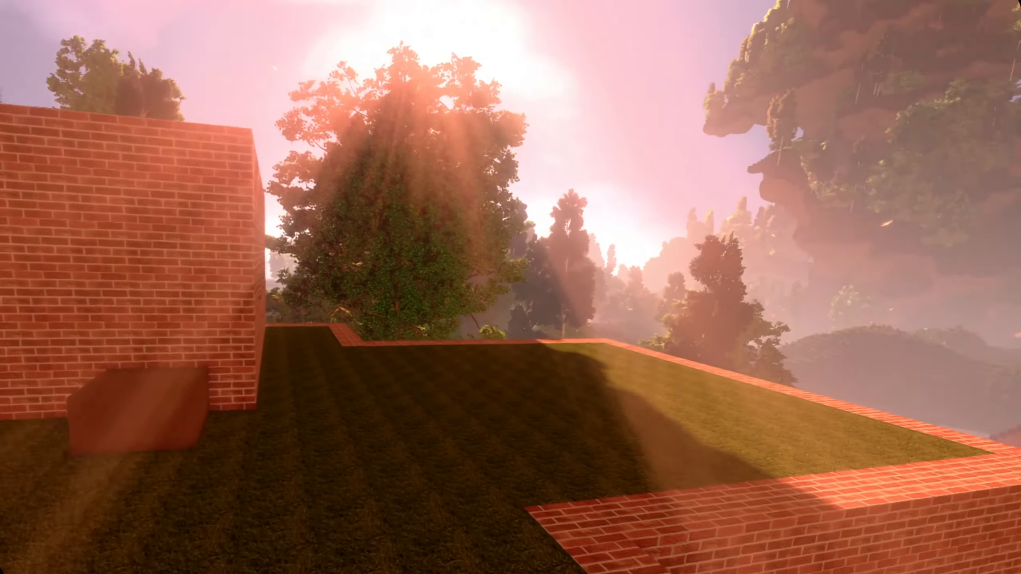
mouse_move(510, 287)
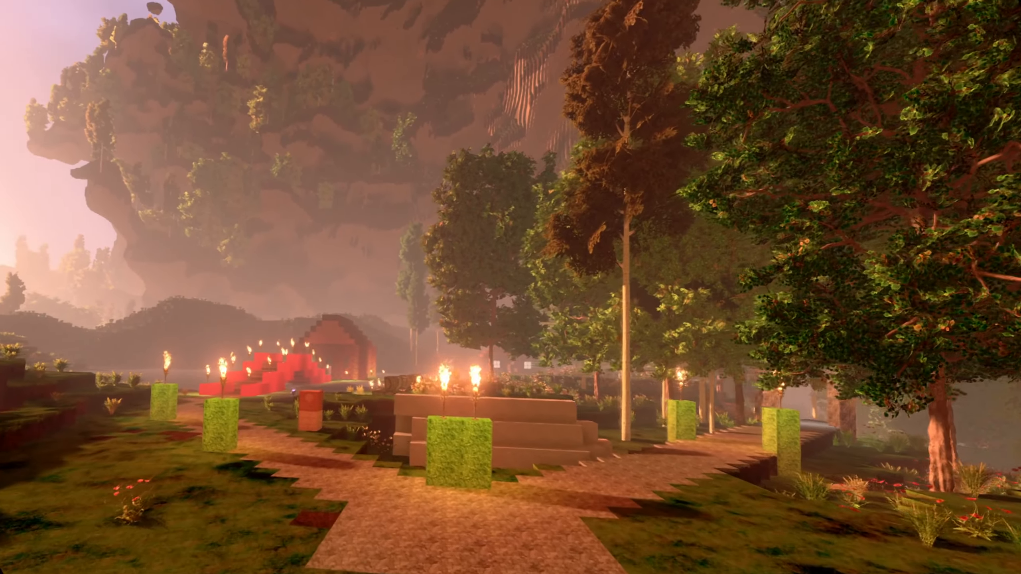
mouse_move(511, 287)
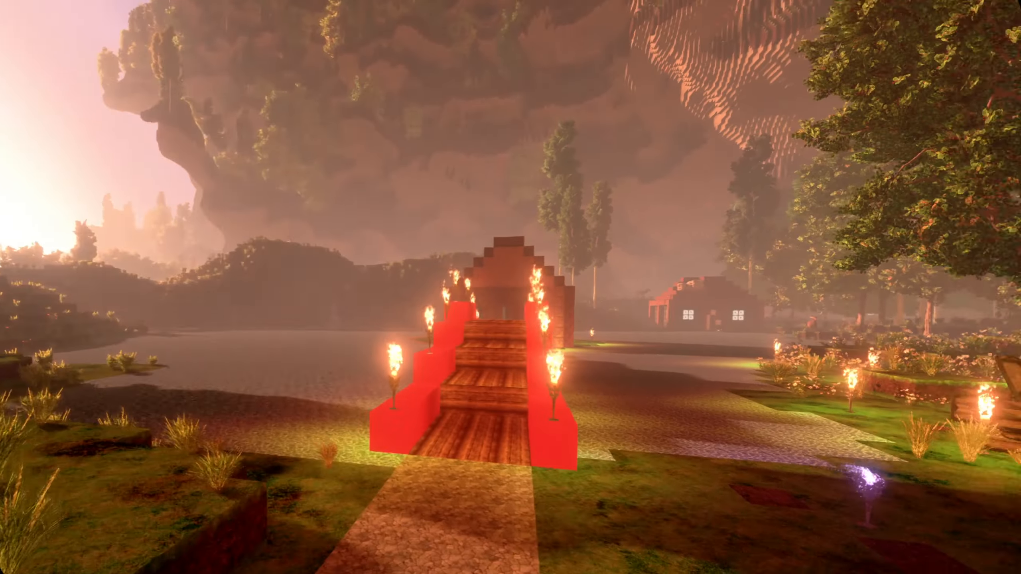
mouse_move(510, 288)
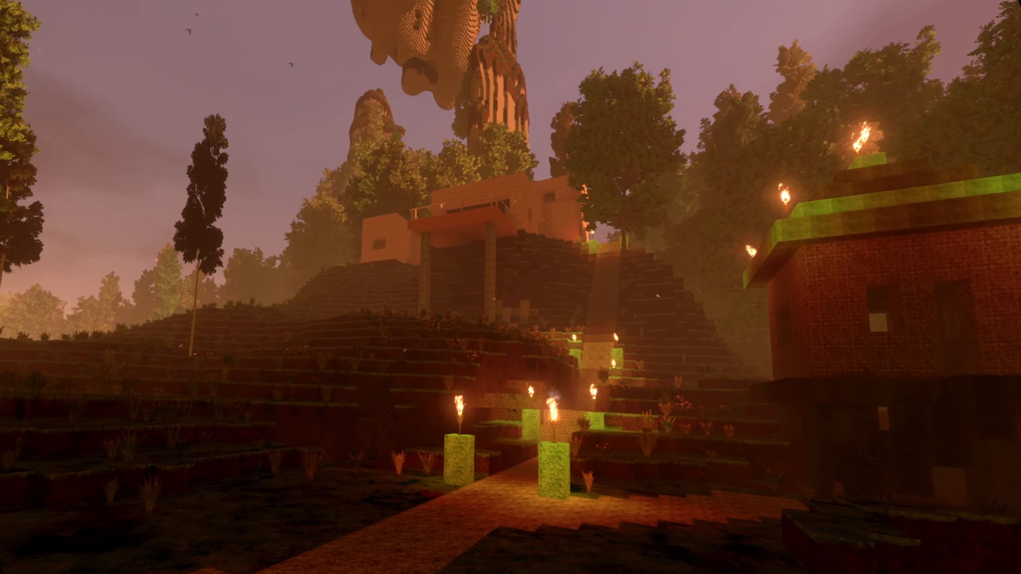
mouse_move(511, 287)
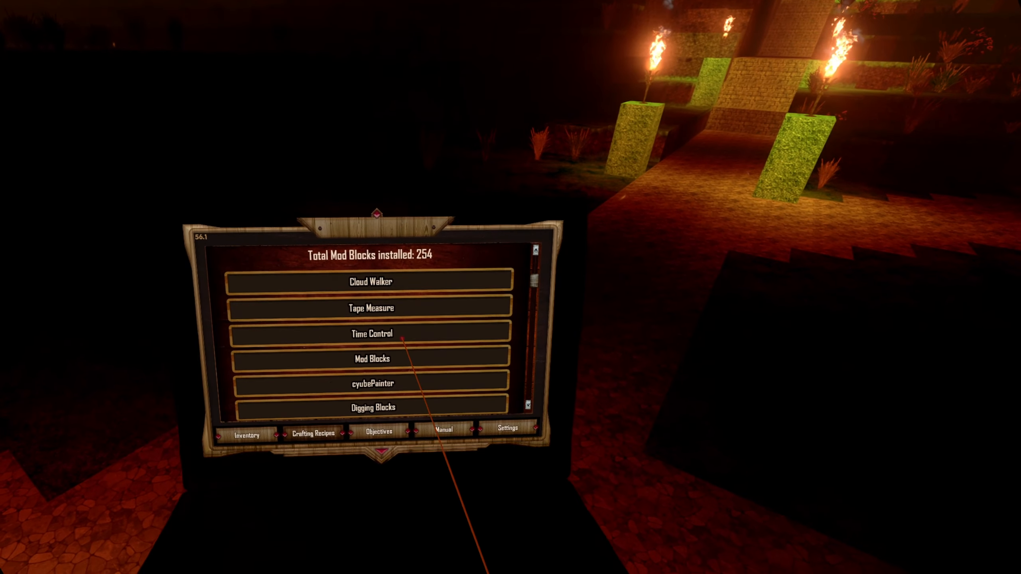
Scroll Total Mod Blocks, open a category and take the brick-patterned Limestone Brick variant
scroll(down, 3)
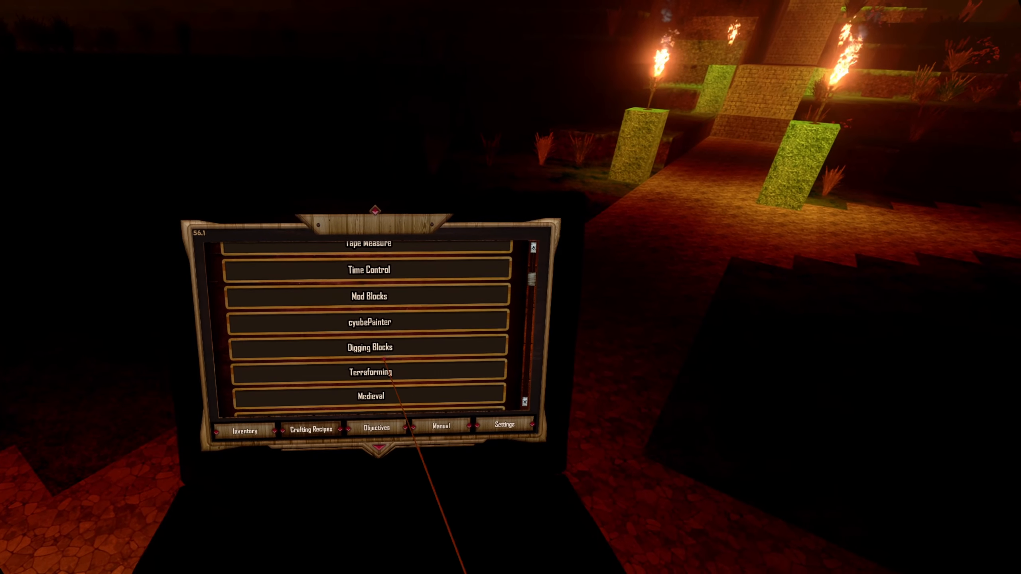
scroll(down, 3)
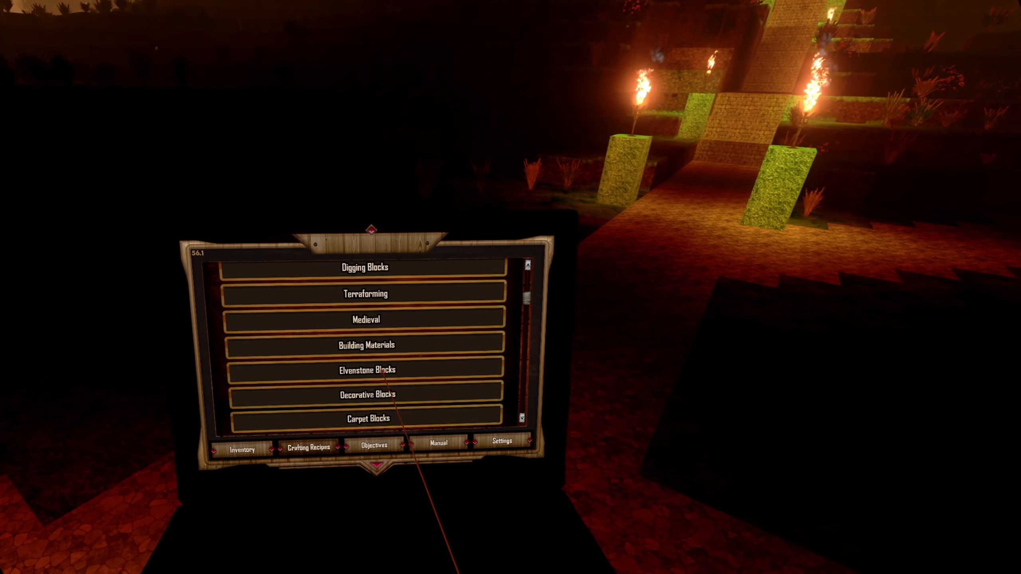
click(366, 369)
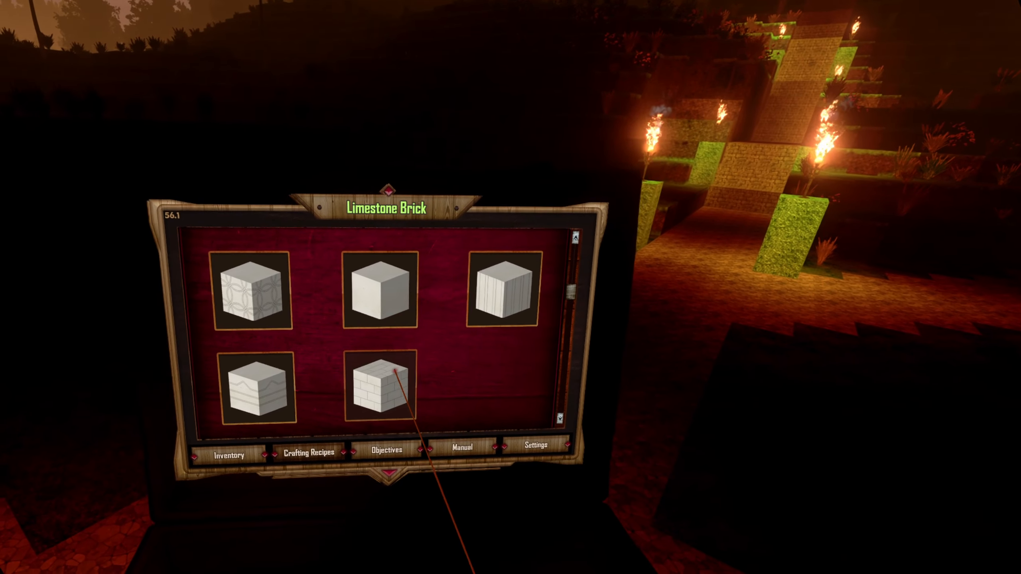
click(381, 387)
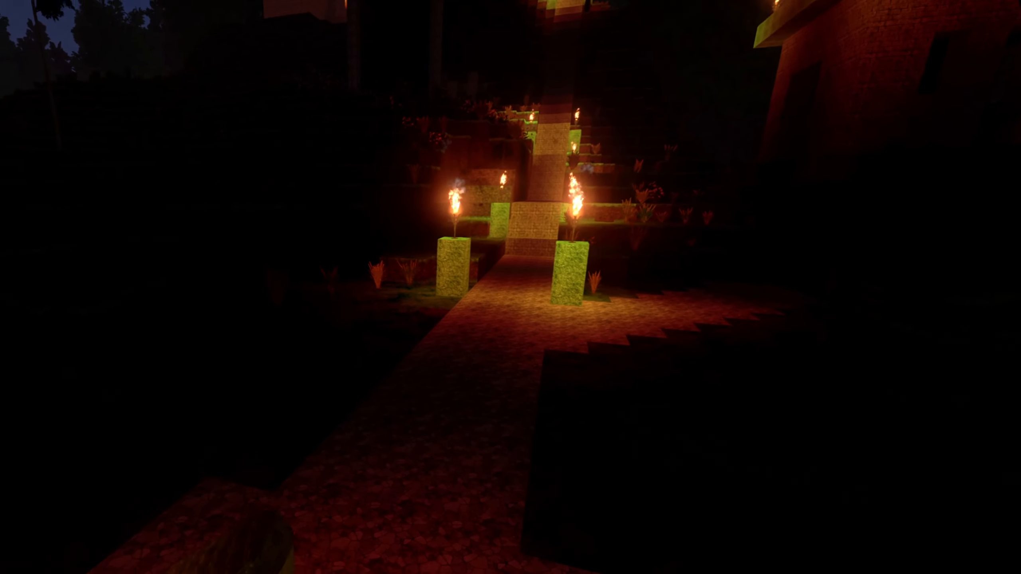
mouse_move(511, 288)
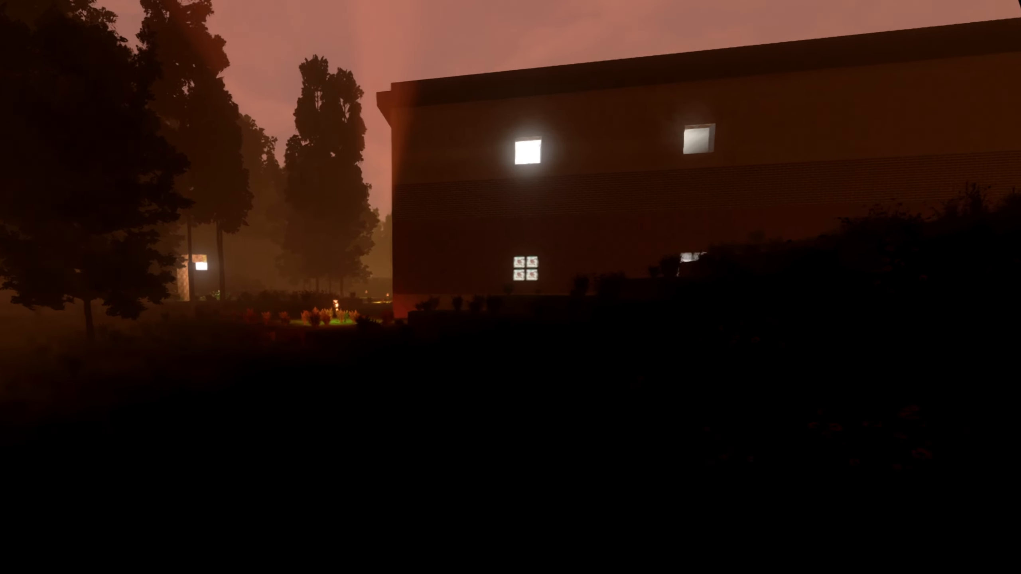
mouse_move(510, 287)
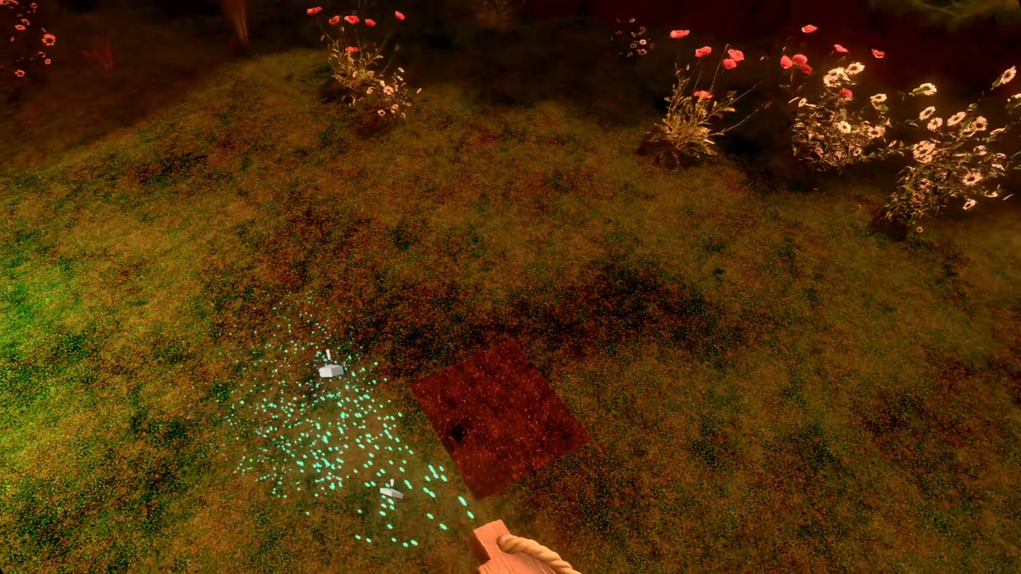
mouse_move(511, 288)
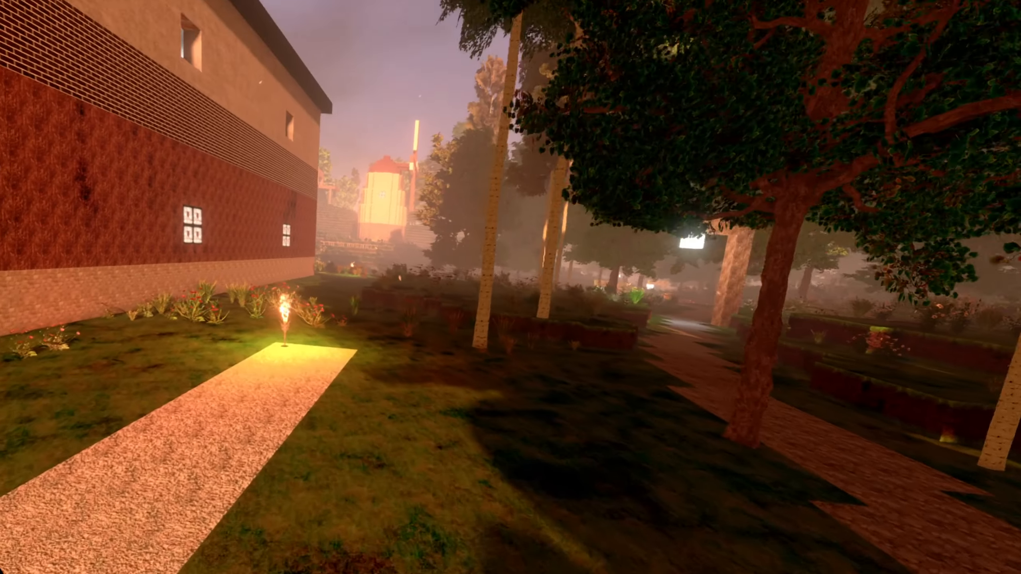
mouse_move(511, 287)
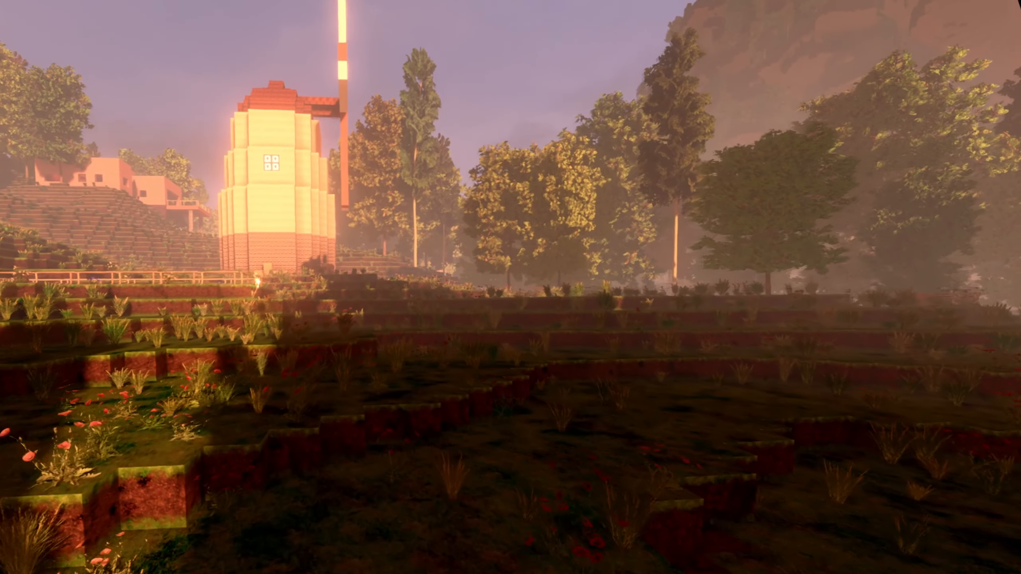
mouse_move(510, 287)
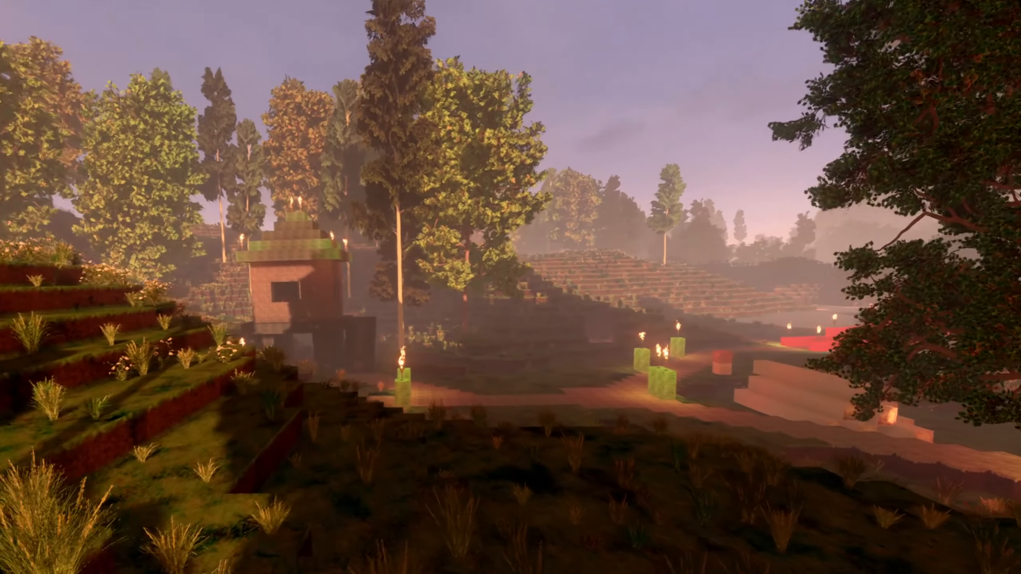
mouse_move(510, 287)
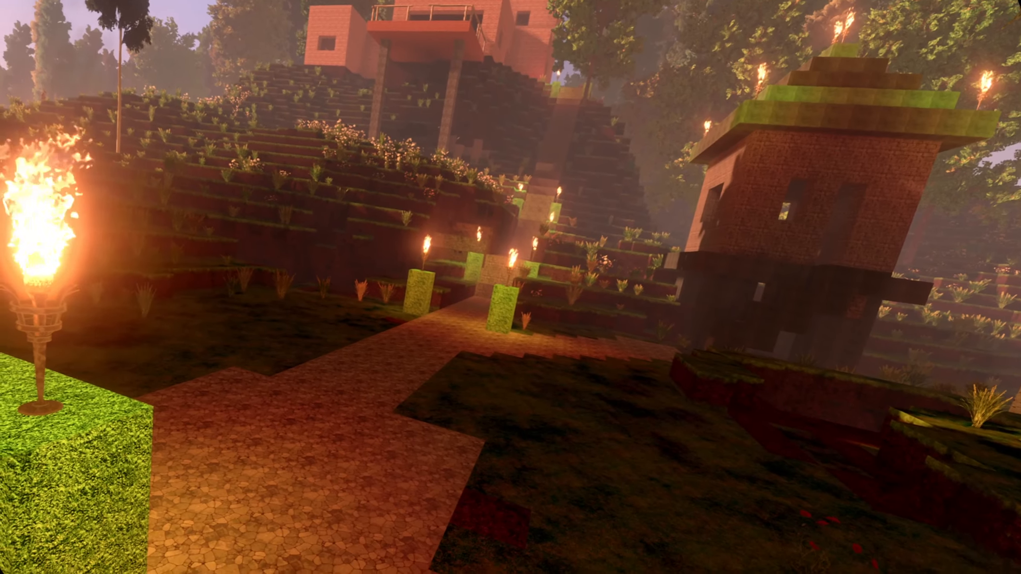
mouse_move(511, 287)
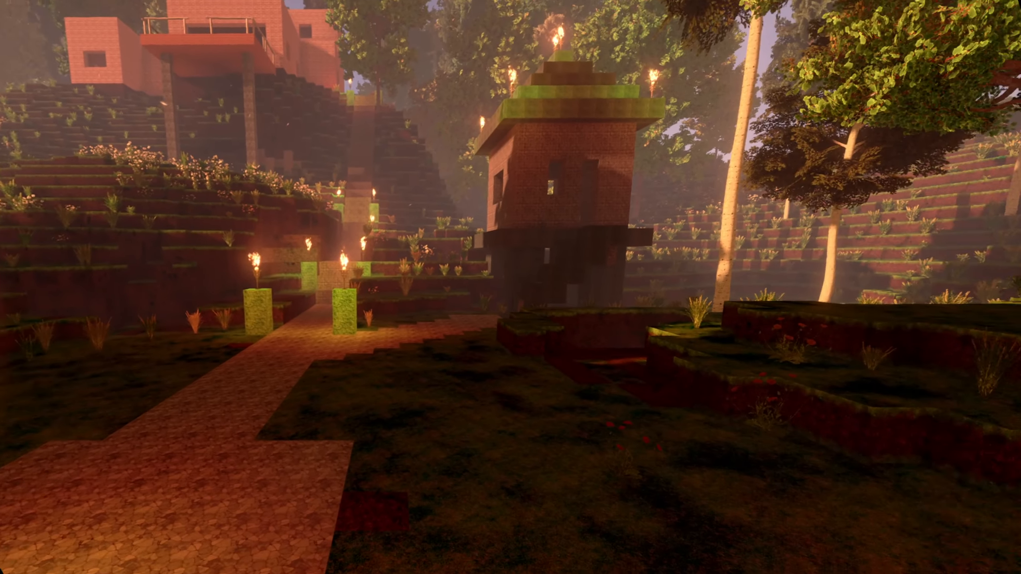
mouse_move(511, 287)
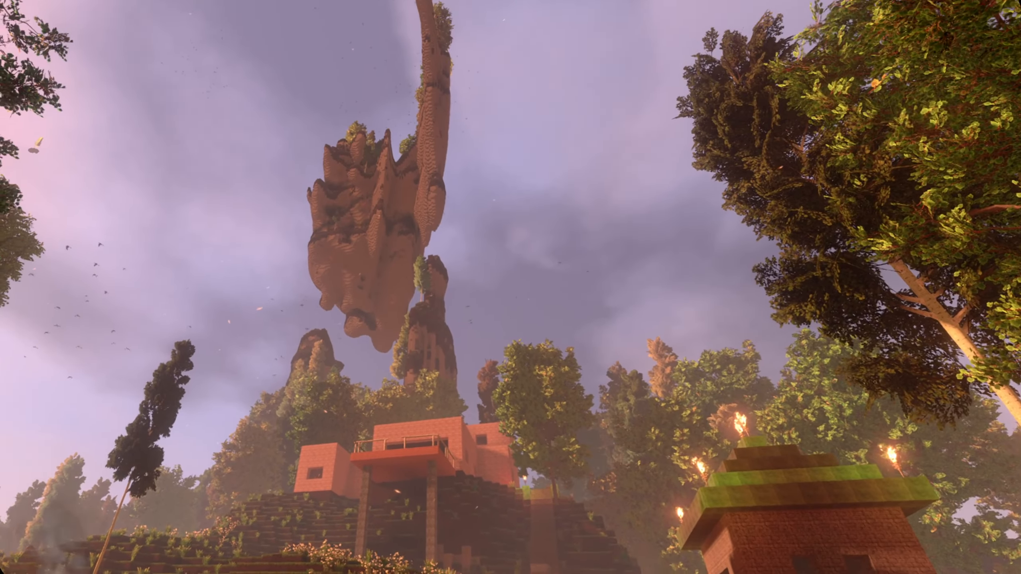